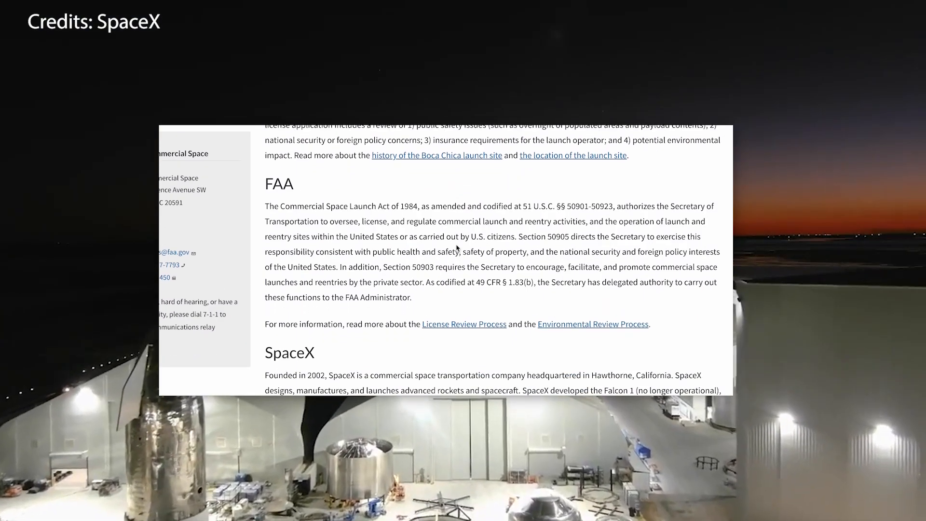
{"action": "scroll", "scroll_direction": "down", "scroll_amount": 3}
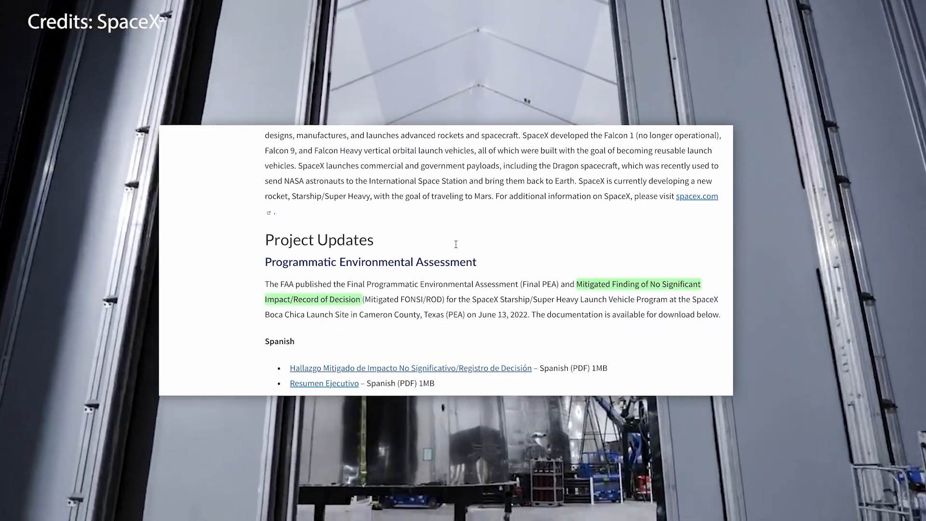
{"action": "scroll", "scroll_direction": "down", "scroll_amount": 3}
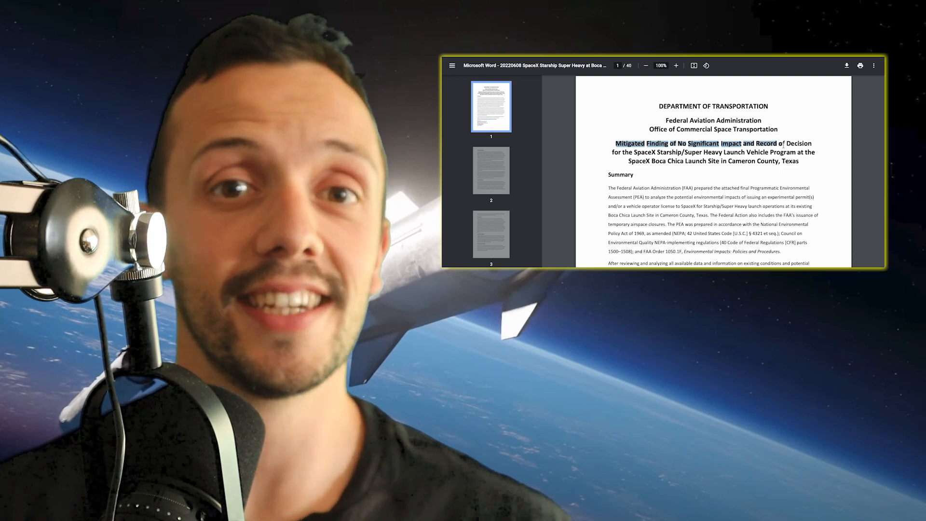
{"action": "scroll", "scroll_direction": "down", "scroll_amount": 3}
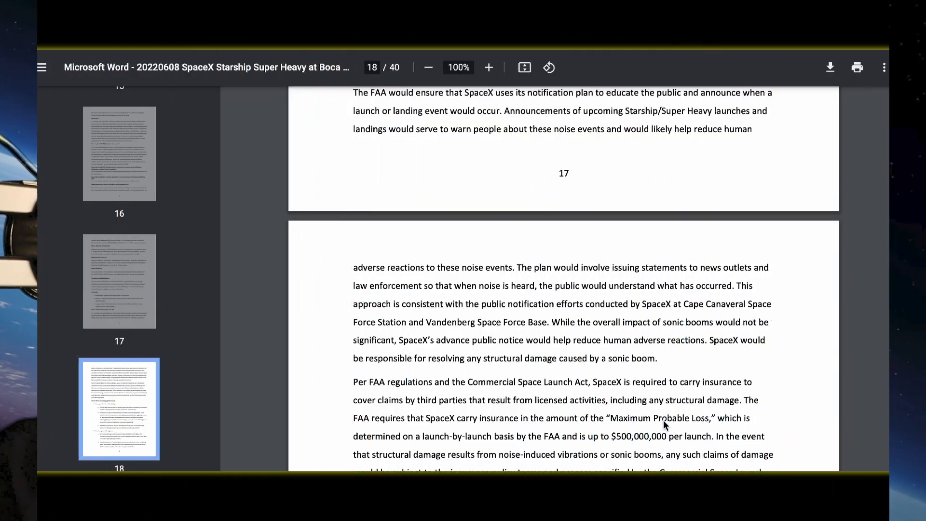
{"action": "scroll", "scroll_direction": "down", "scroll_amount": 3}
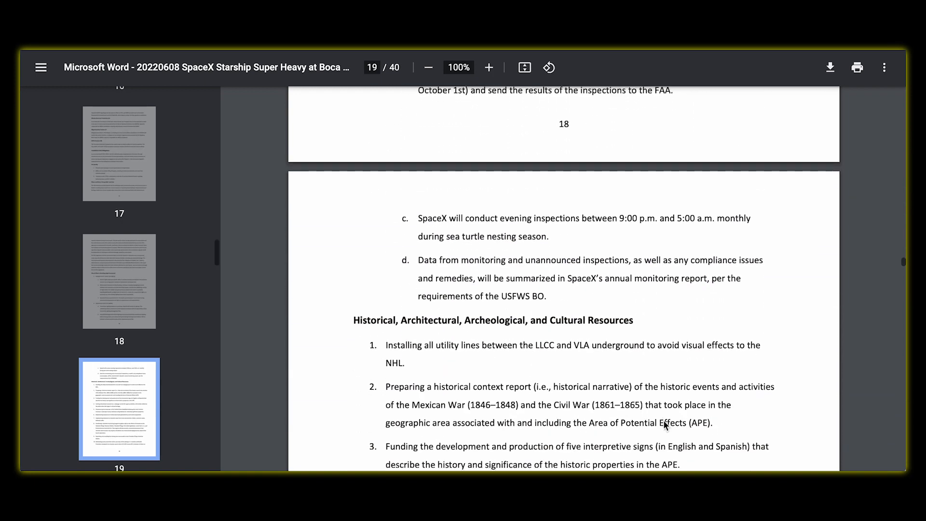
{"action": "scroll", "scroll_direction": "down", "scroll_amount": 3}
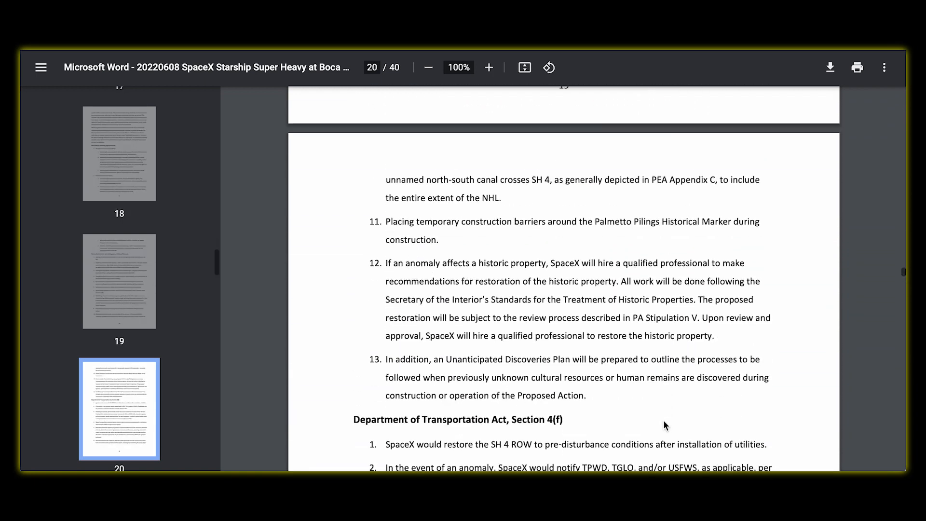
{"action": "scroll", "scroll_direction": "down", "scroll_amount": 3}
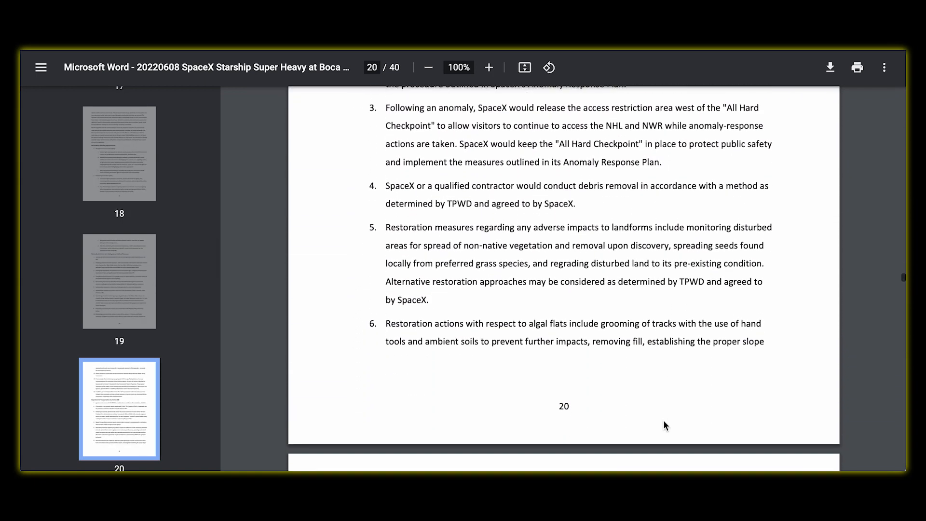
{"action": "scroll", "scroll_direction": "down", "scroll_amount": 3}
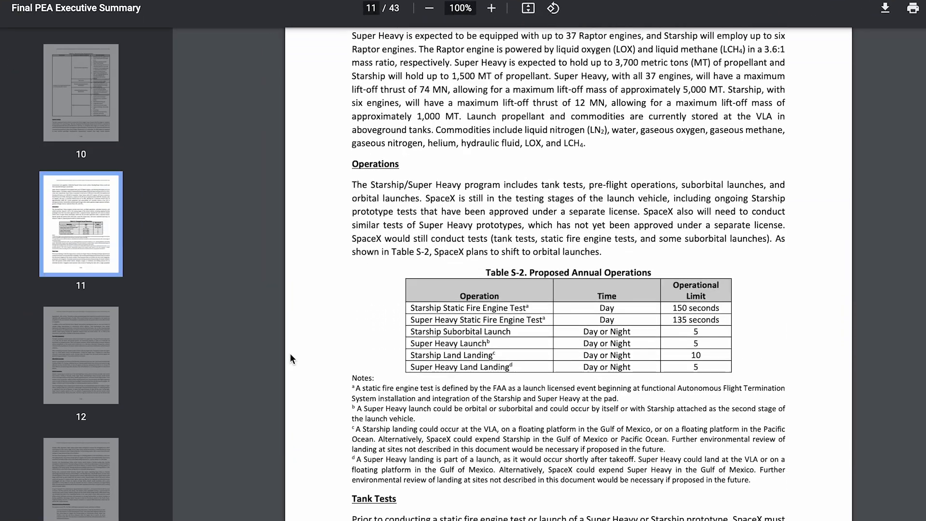
{"action": "scroll", "scroll_direction": "down", "scroll_amount": 3}
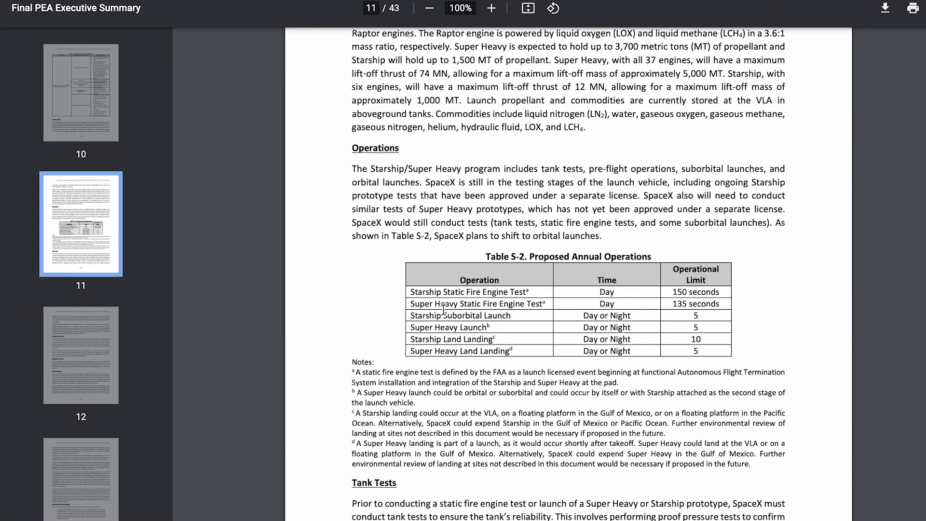
{"action": "mouse_move", "coordinate": [454, 344]}
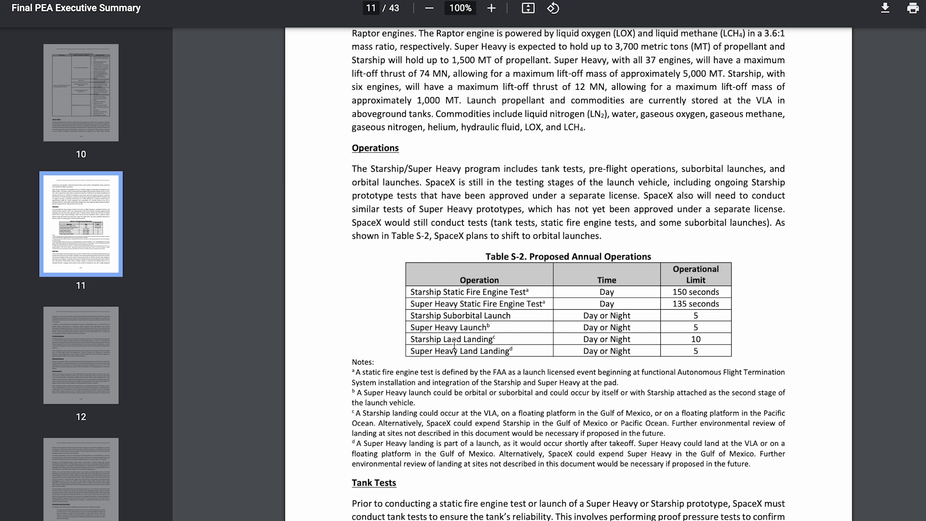